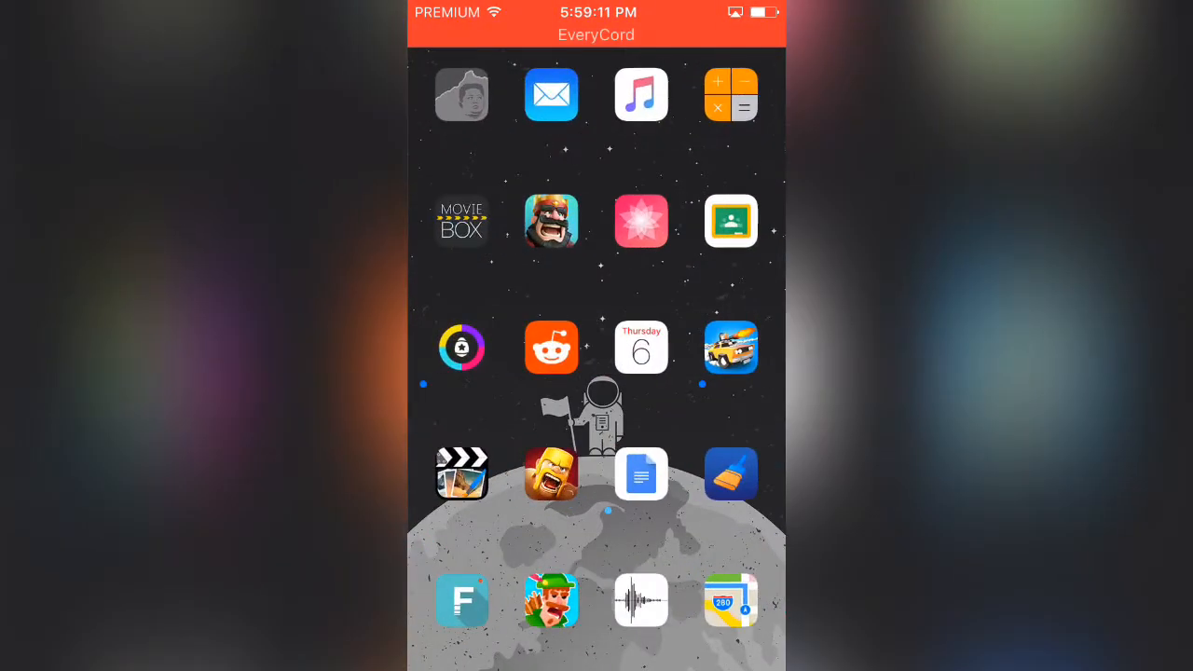
- Swipe the Home Screen back to the page of apps containing Safari
scroll("left", 3)
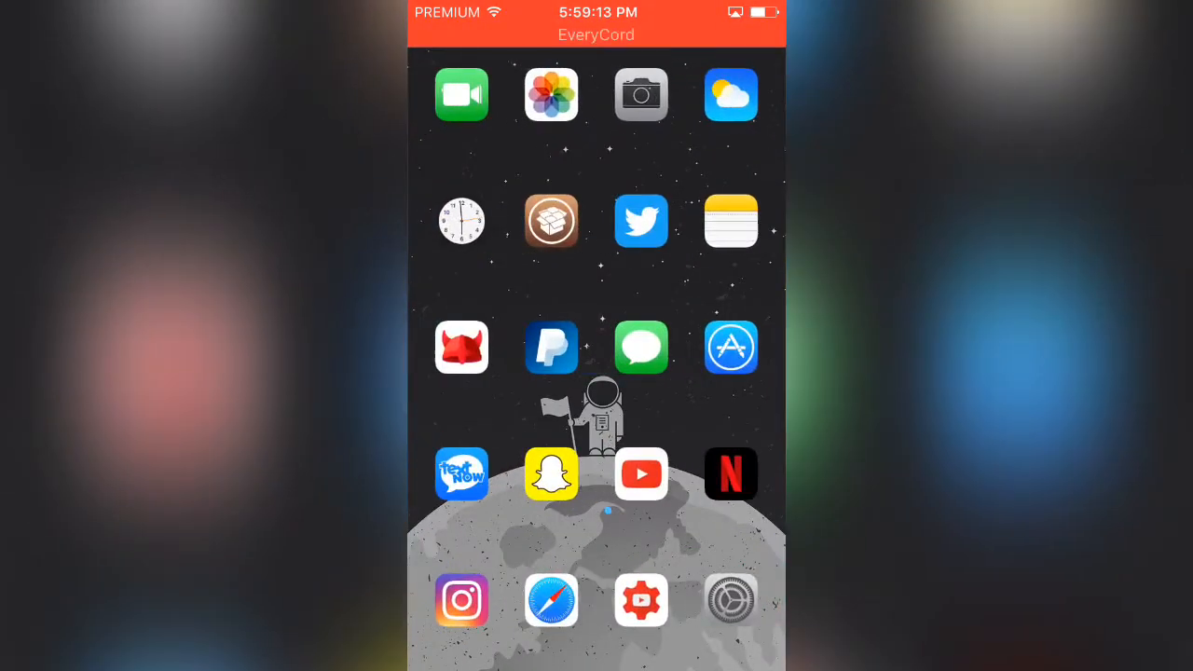
- Launch Safari and start the Tutu Helper download from tutuapp.vip
left_click(552, 600)
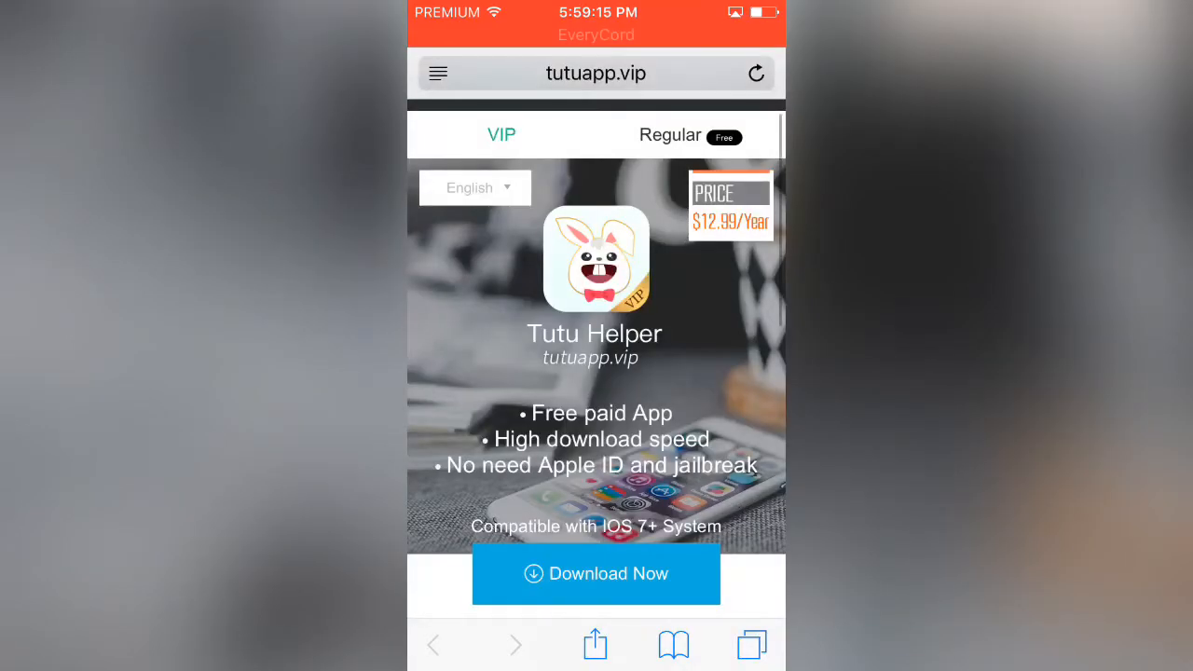
left_click(671, 134)
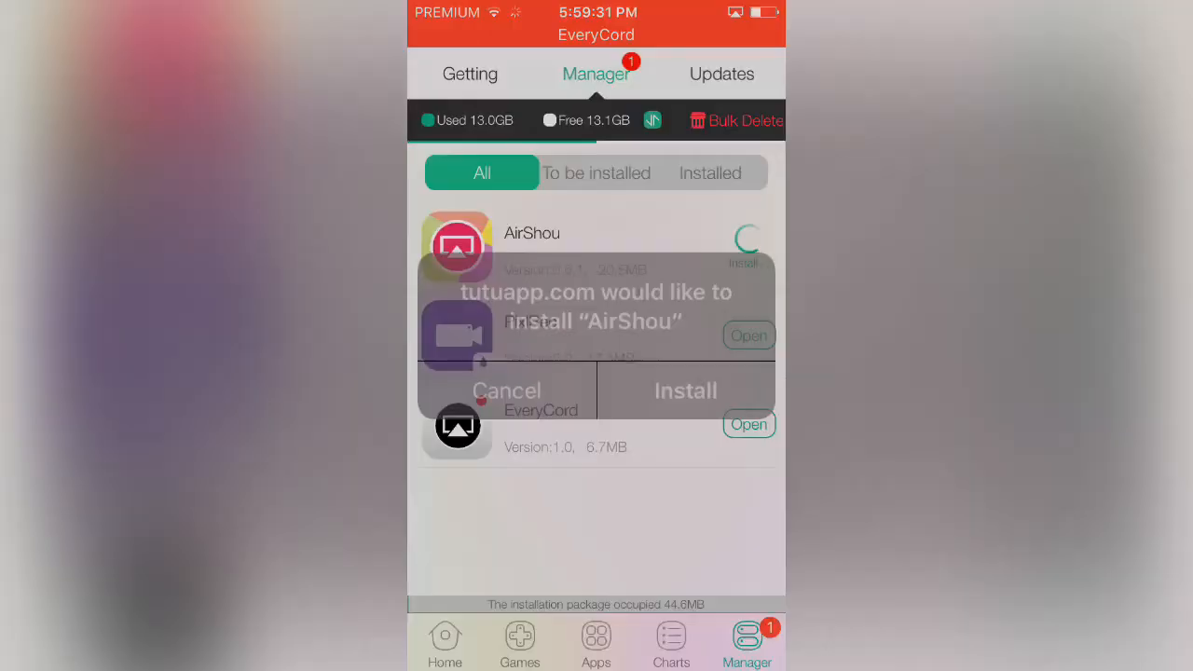
- Confirm installing AirShou from the TutuApp install alert
left_click(686, 391)
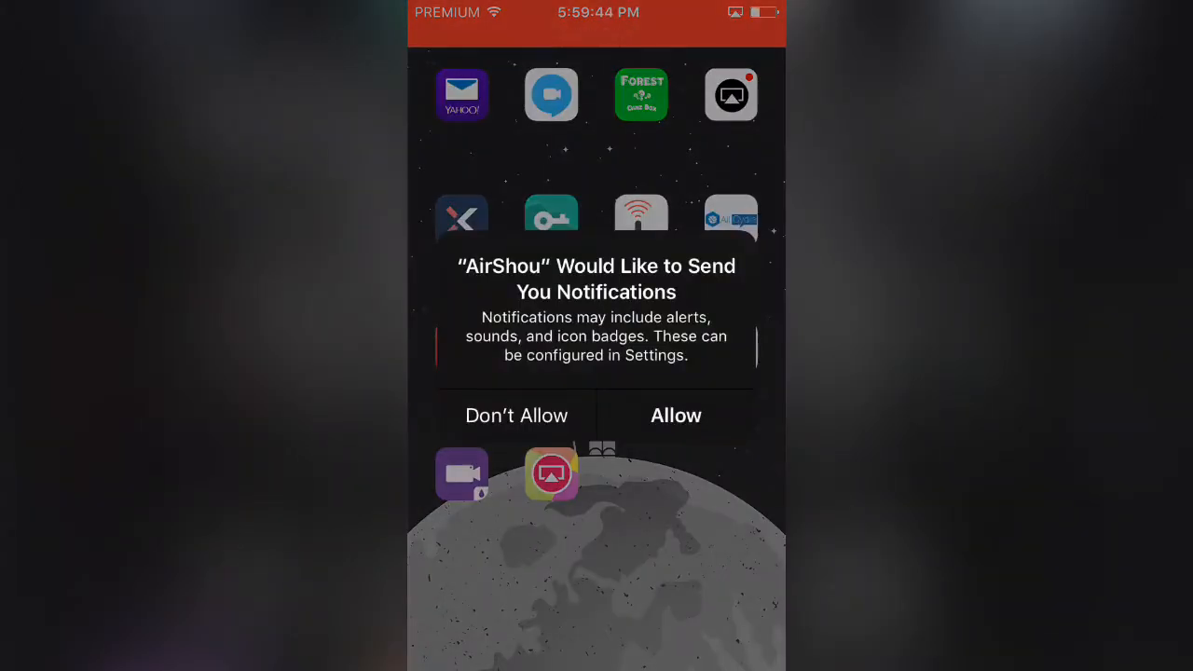
- Answer AirShou's notification request and reach Profiles & Device Management under Settings > General
left_click(674, 414)
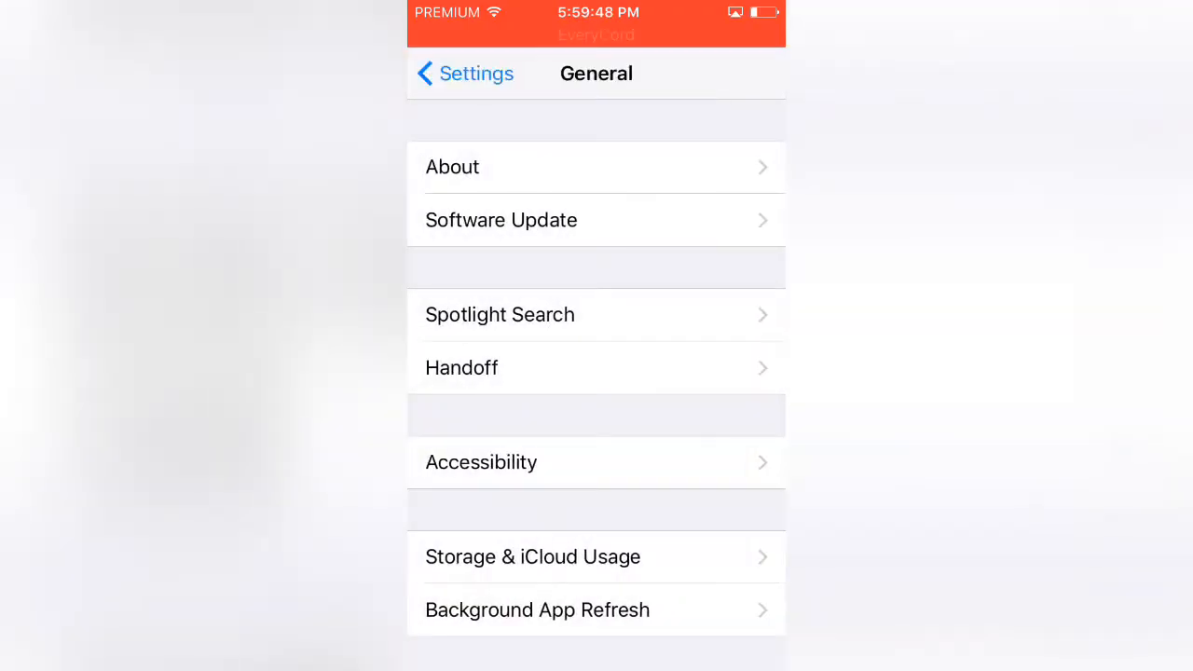
scroll("down", 3)
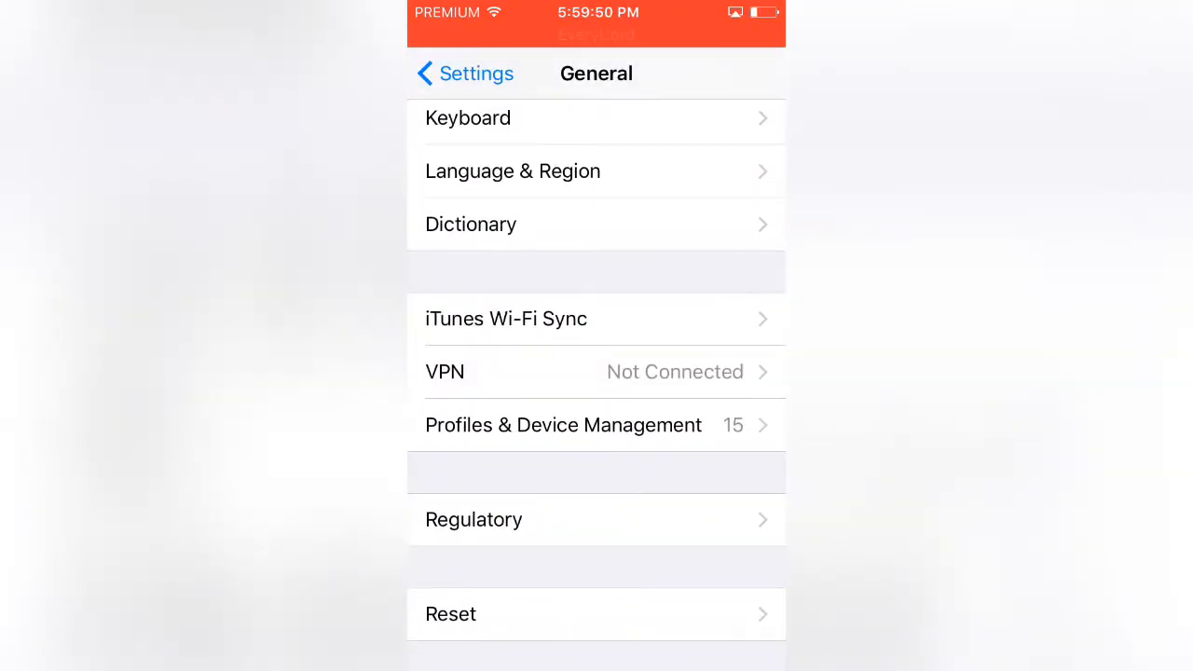
left_click(563, 425)
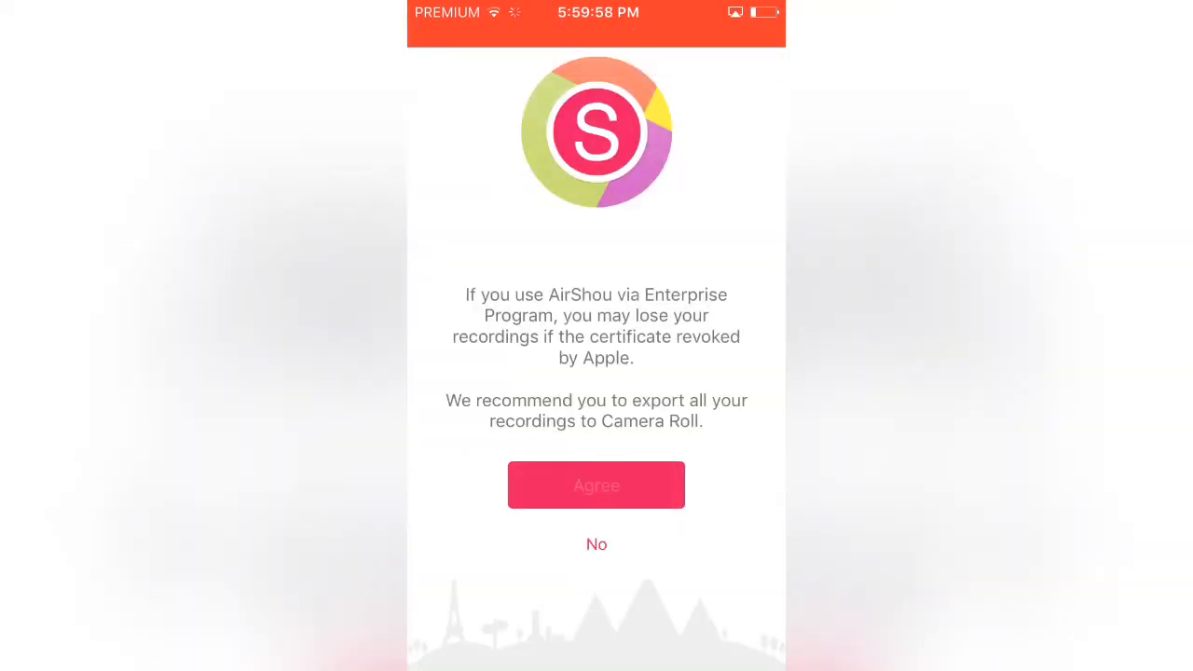
- Agree to the enterprise certificate warning and dismiss AirShou's AirPlay instructions
left_click(597, 485)
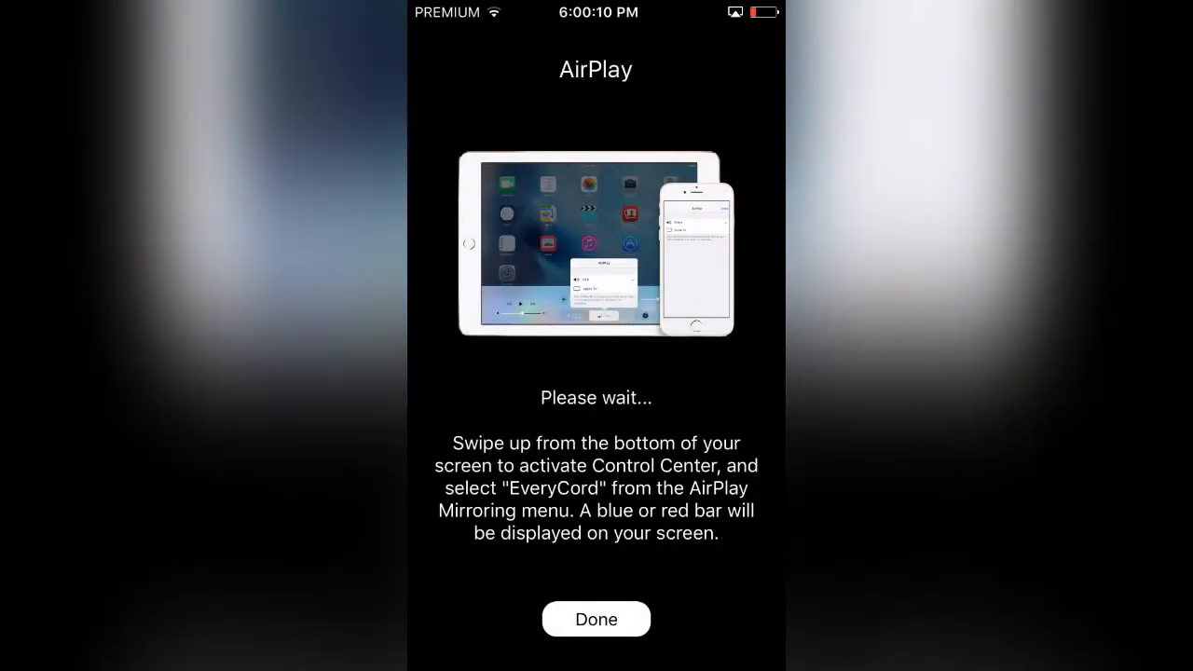
left_click(597, 619)
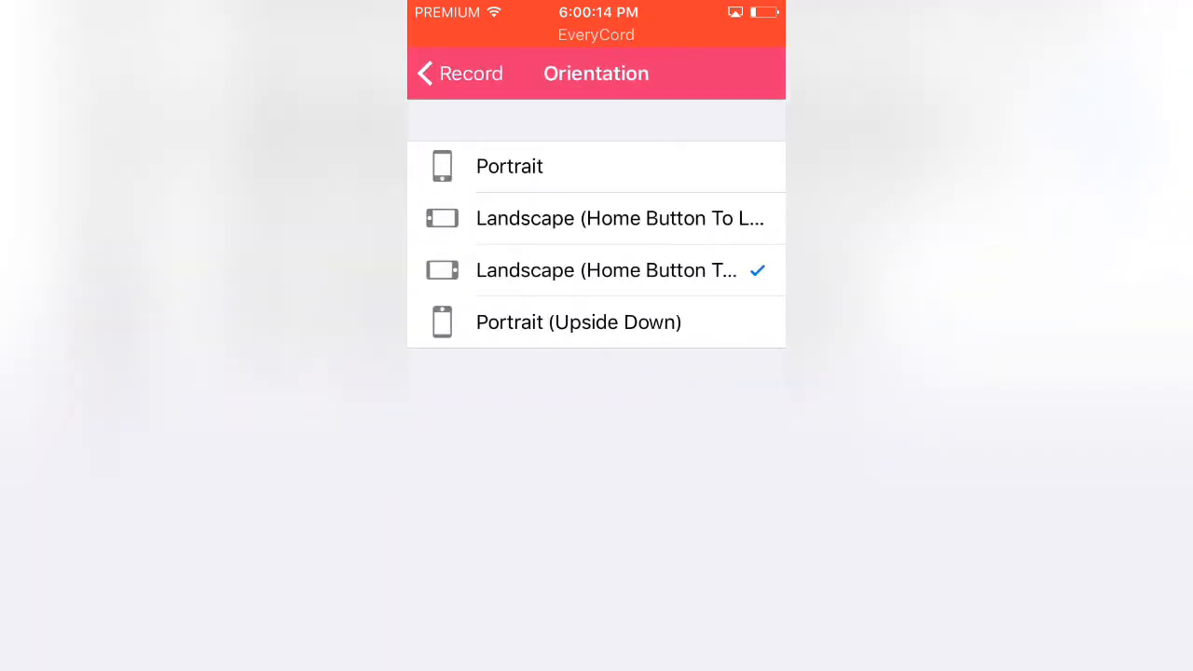
- Configure a portrait 1080P recording named 'bvudak' and proceed past the AirPlay instructions
left_click(509, 166)
type("T st")
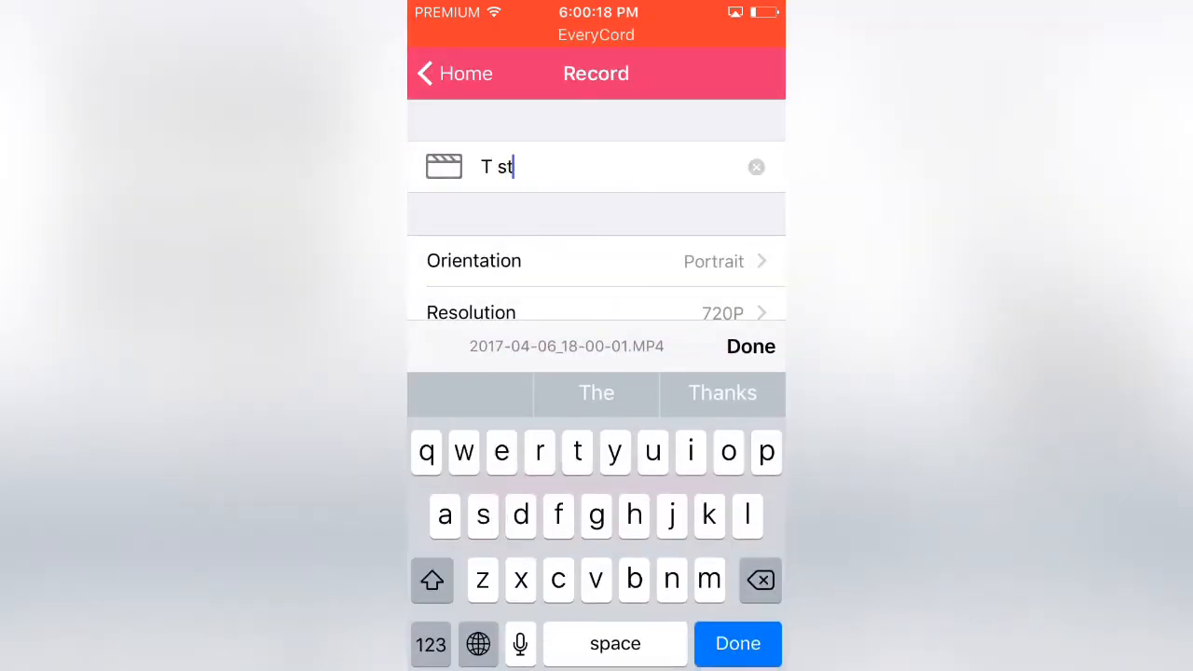
left_click(738, 643)
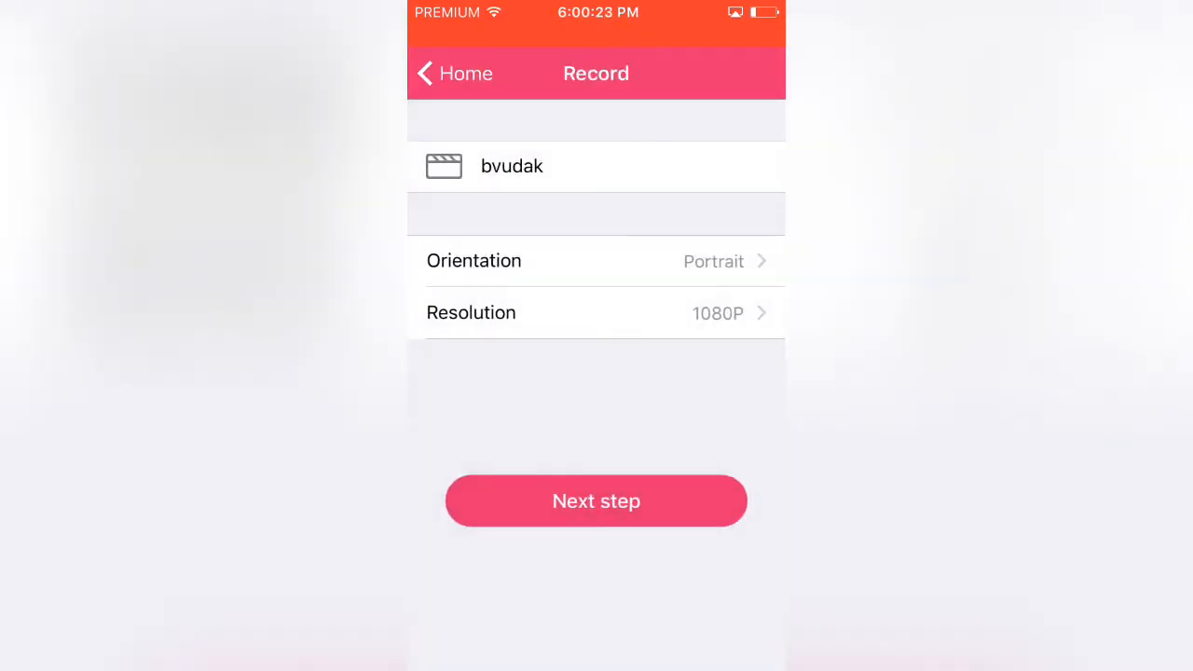
left_click(596, 500)
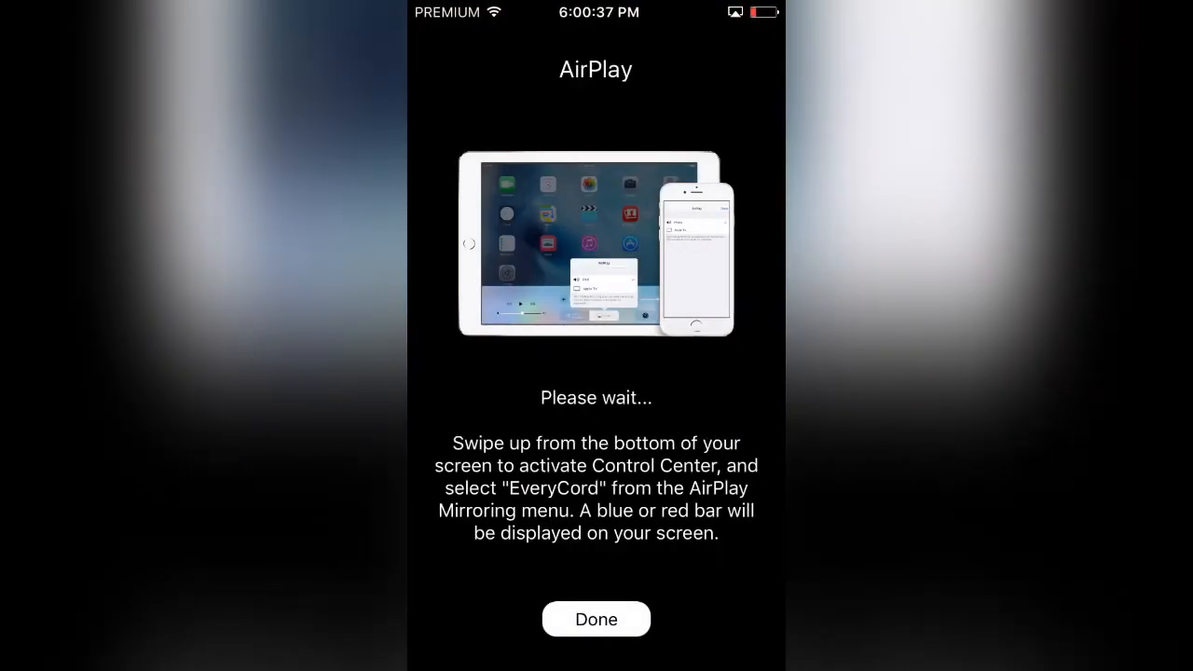
left_click(596, 619)
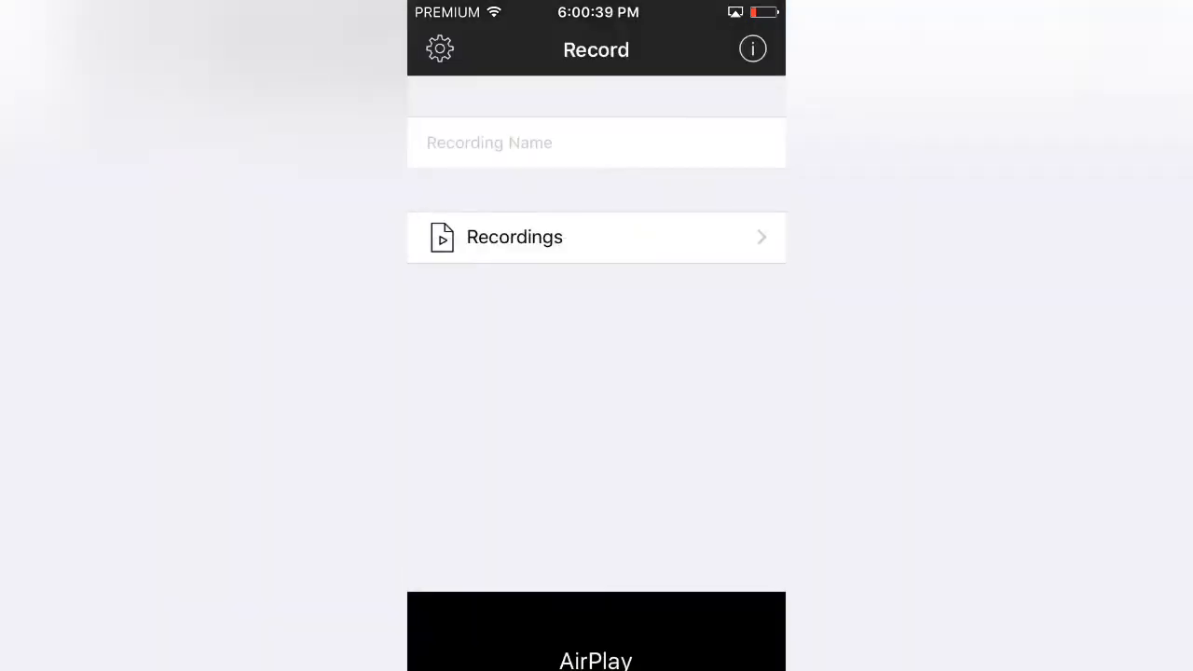